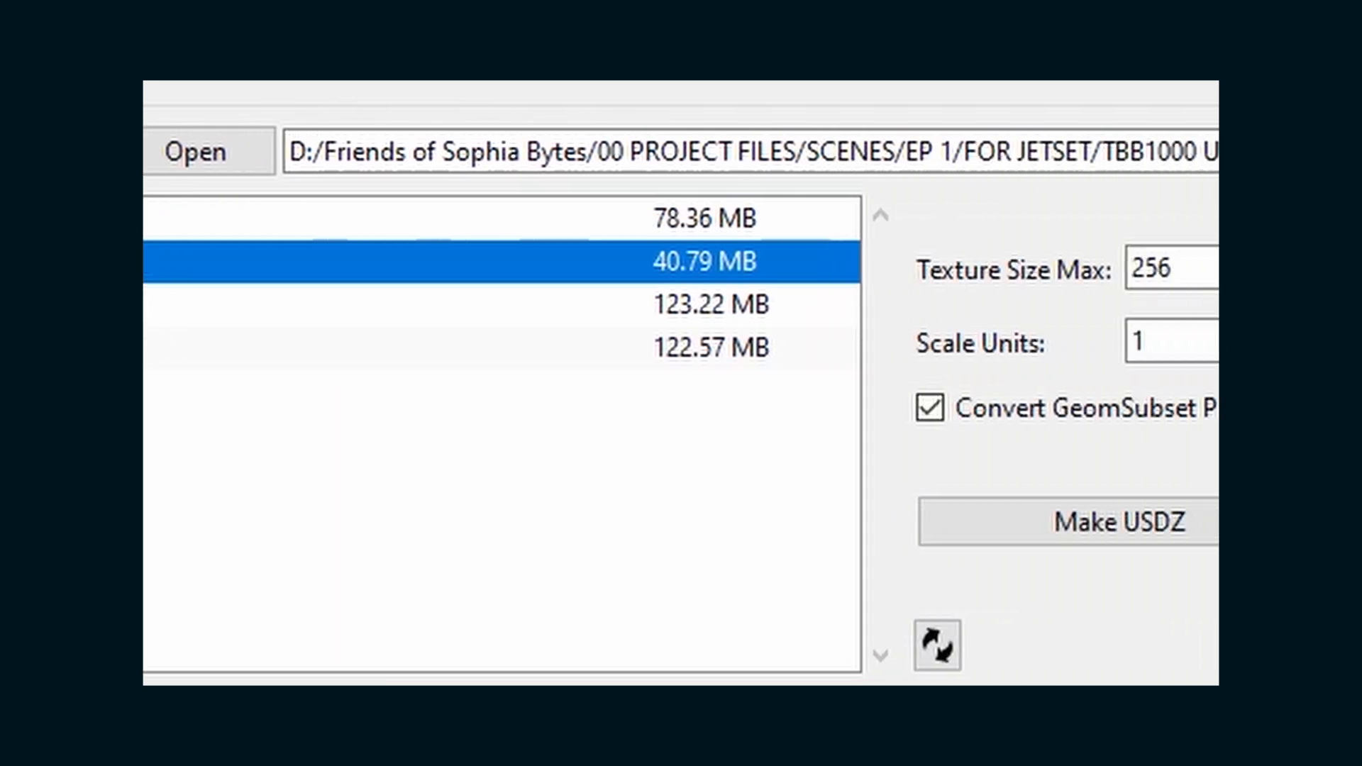
Convert the selected scene into a USDZ model with texture max 256 and scale units 1.
left_click(1118, 522)
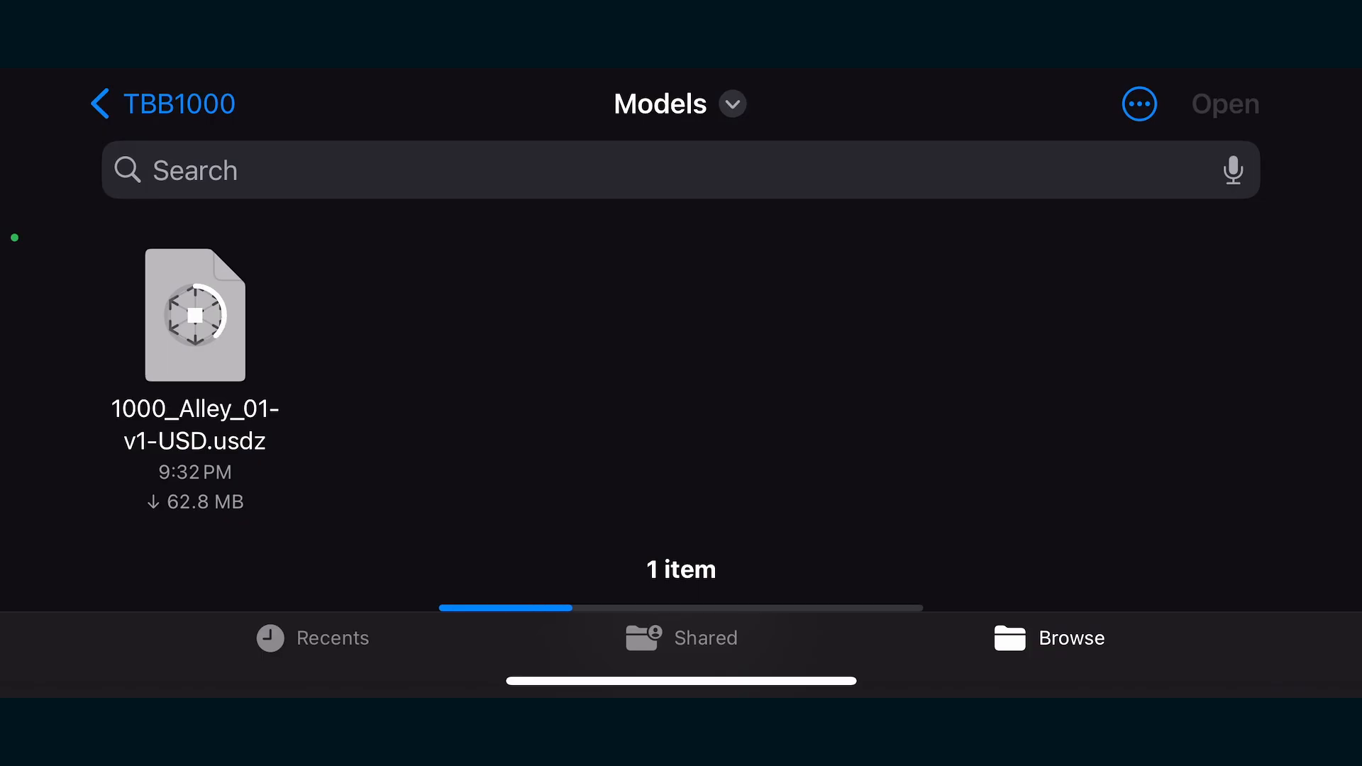
Load the 1000_Alley_01-v1-USD.usdz model from the TBB1000 Models folder into Jetset.
left_click(194, 315)
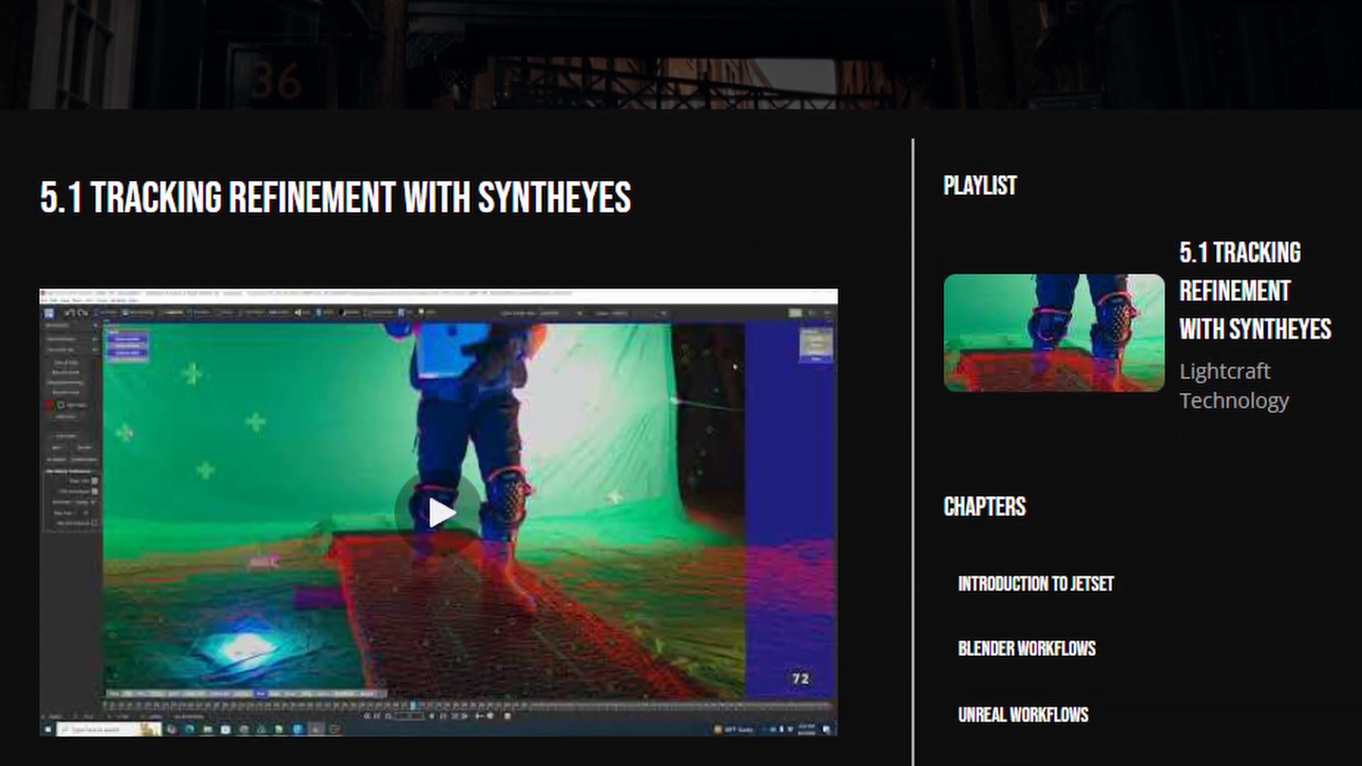
Scroll through the chapters of the 5.1 Tracking Refinement with SynthEyes tutorial.
scroll("down", 3)
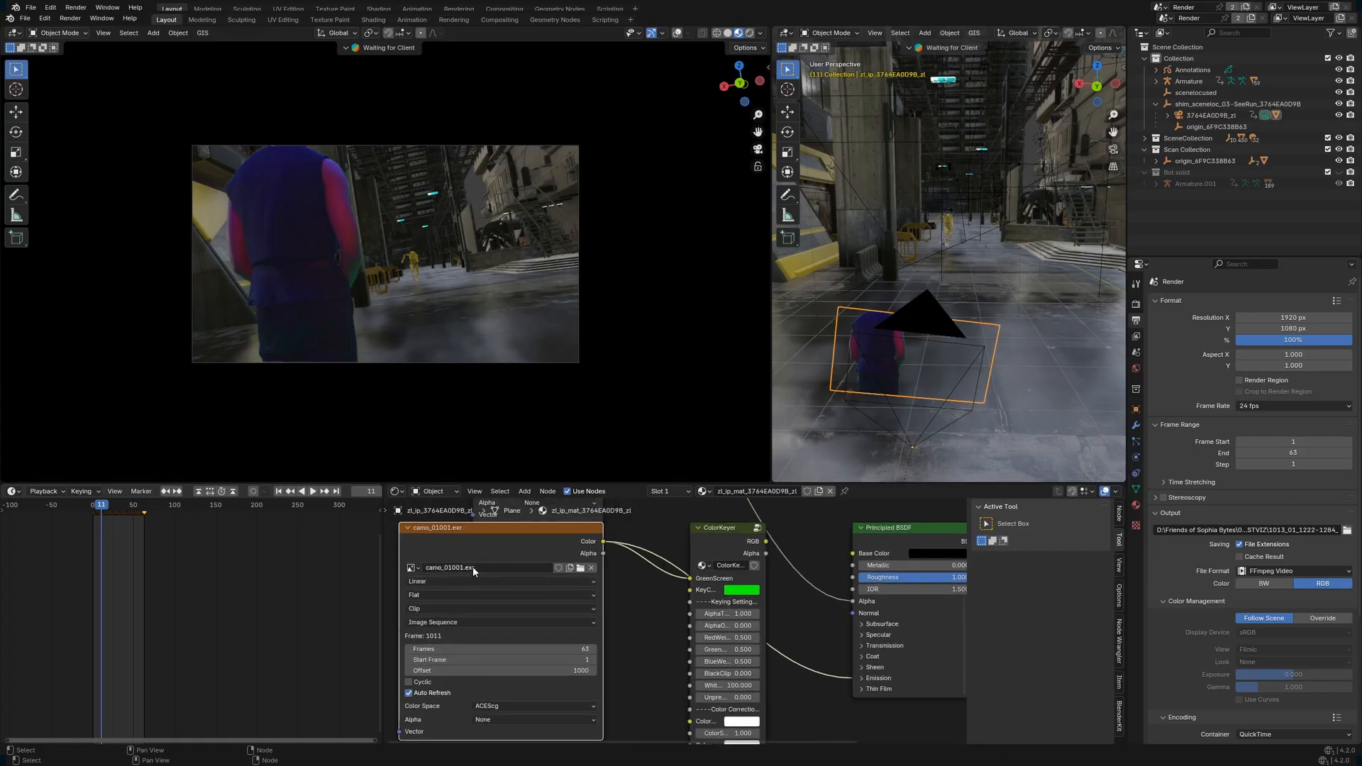
Edit the camo footage image sequence path, then start appending from the RENDERED SCENES blend files.
double_click(449, 568)
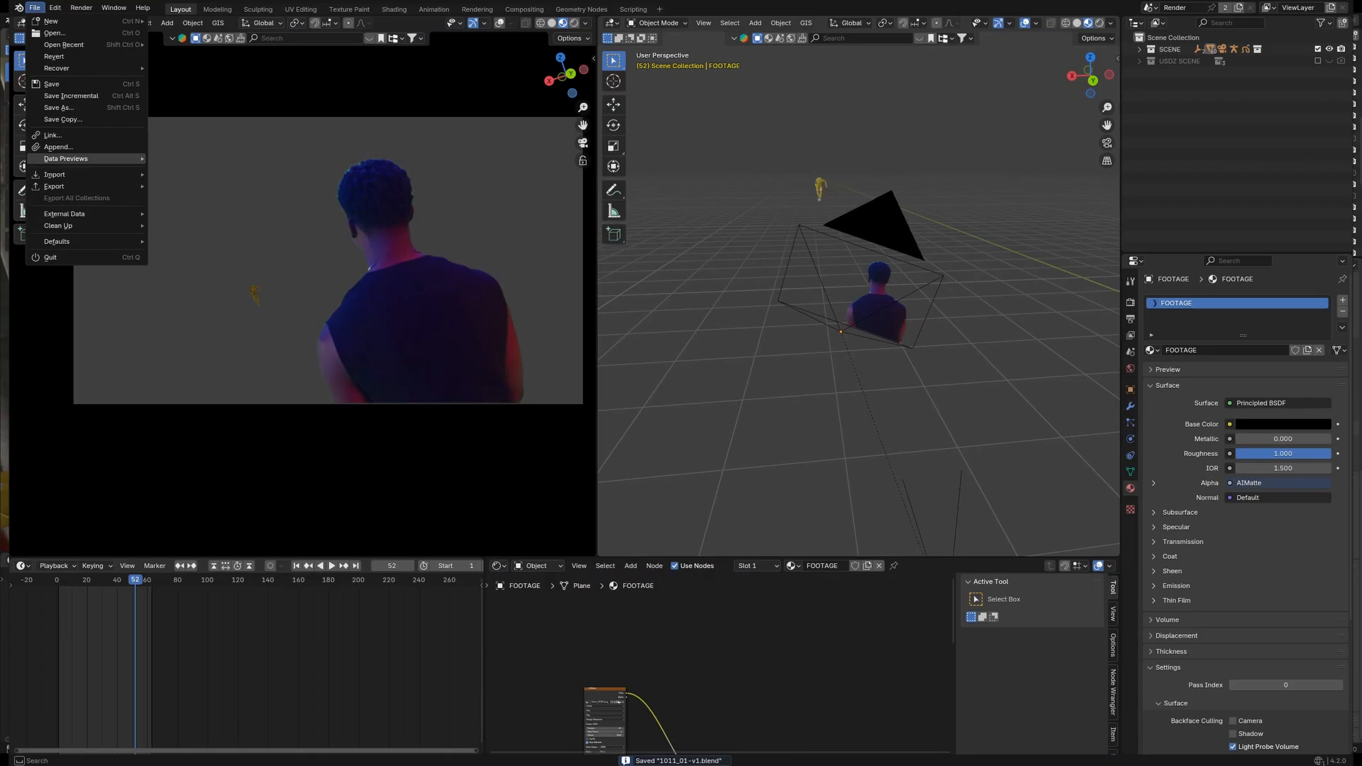
left_click(57, 146)
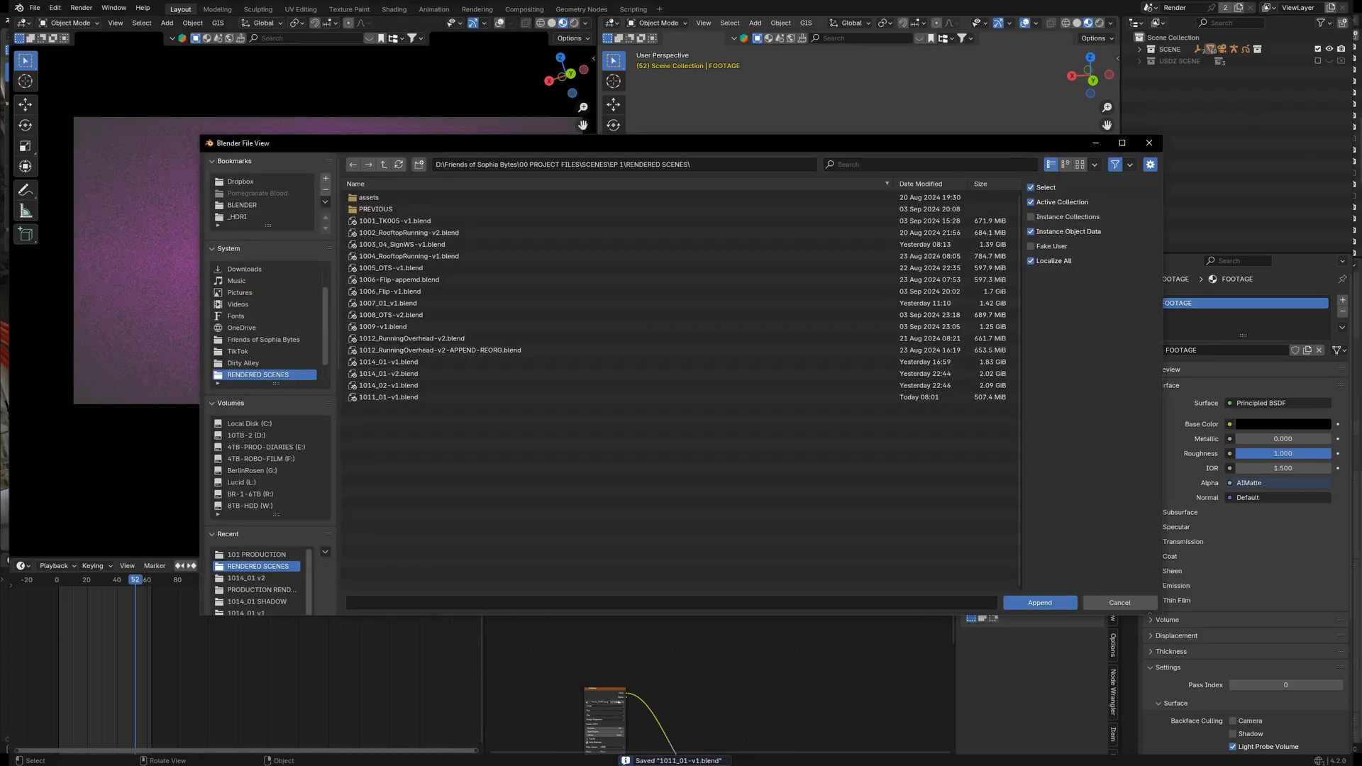